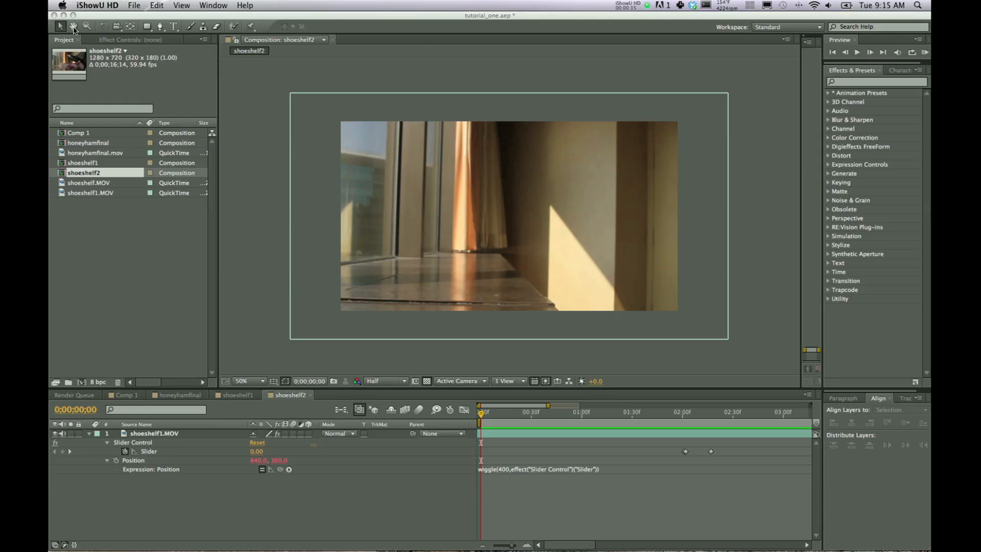
{"action": "mouse_move", "coordinate": [477, 279]}
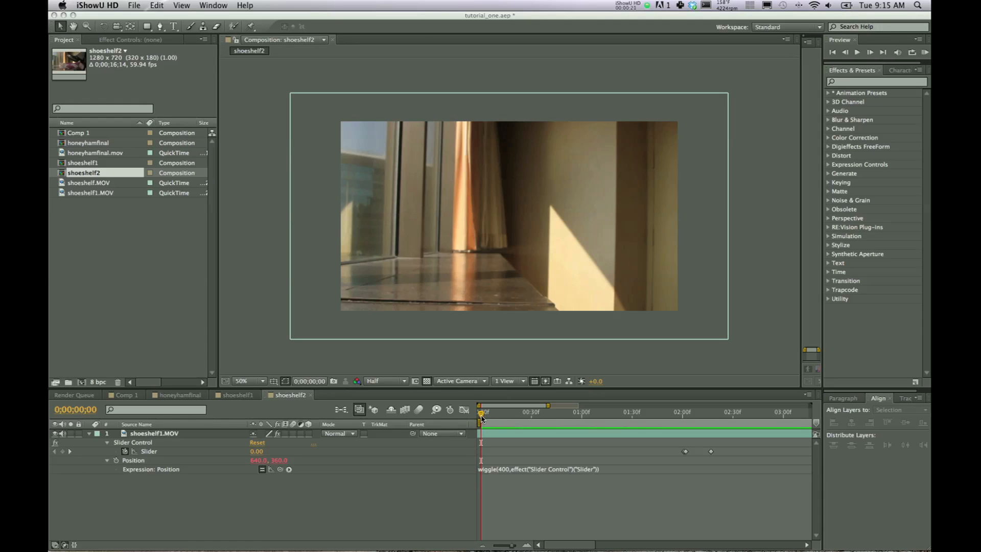
{"action": "mouse_move", "coordinate": [507, 420]}
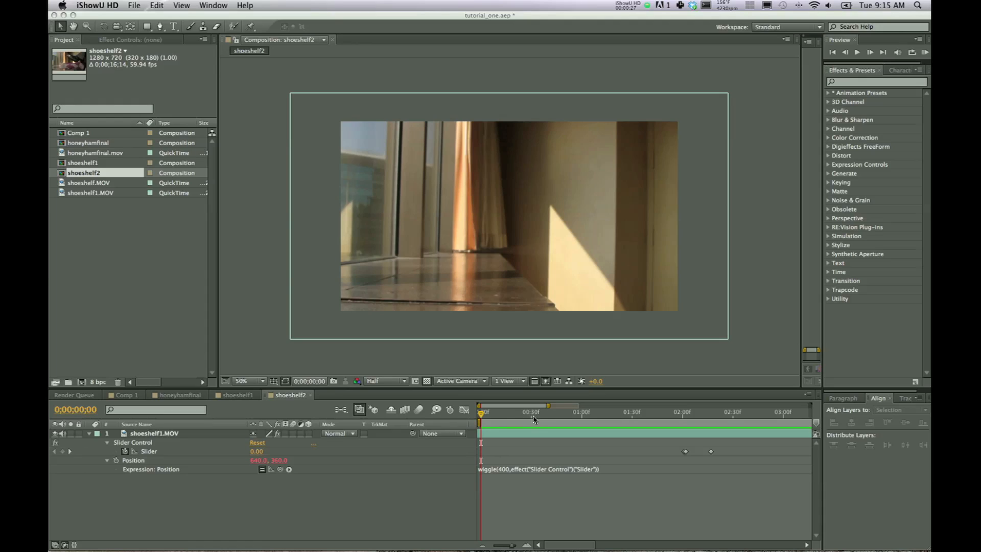
{"action": "mouse_move", "coordinate": [826, 215]}
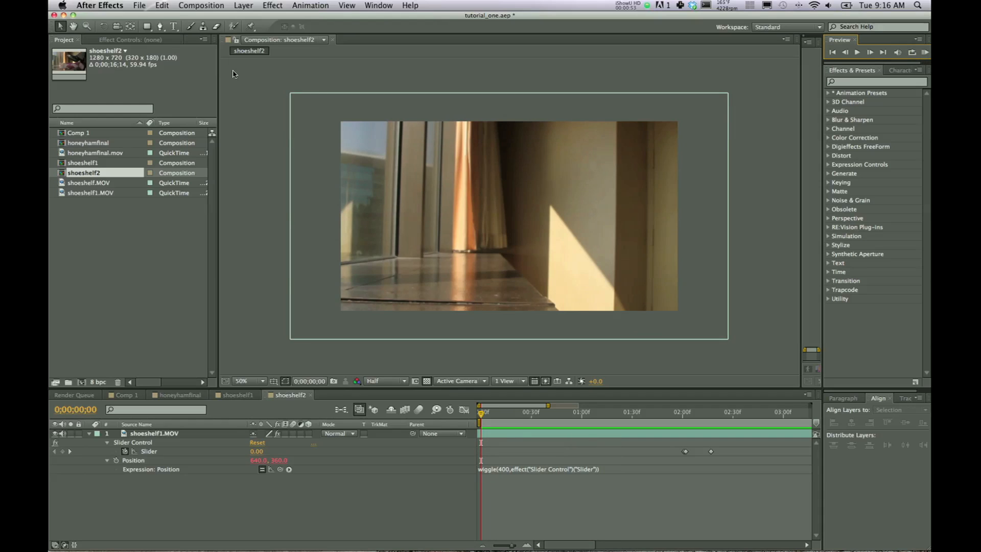
Build a shoeshelf3 comp from shoeshelf1.MOV and search Effects & Presets for Slider.
{"action": "left_click", "coordinate": [91, 193]}
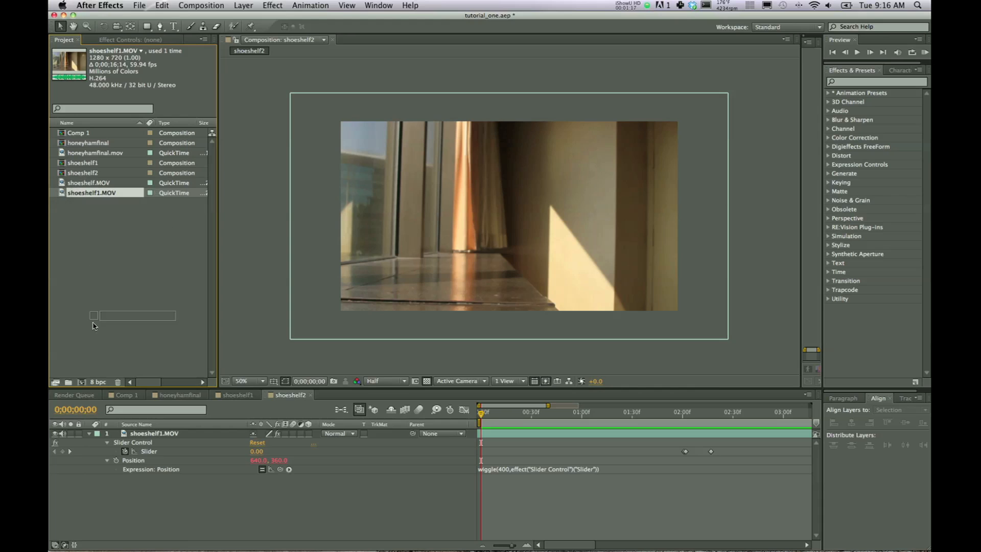
{"action": "left_click", "coordinate": [68, 381]}
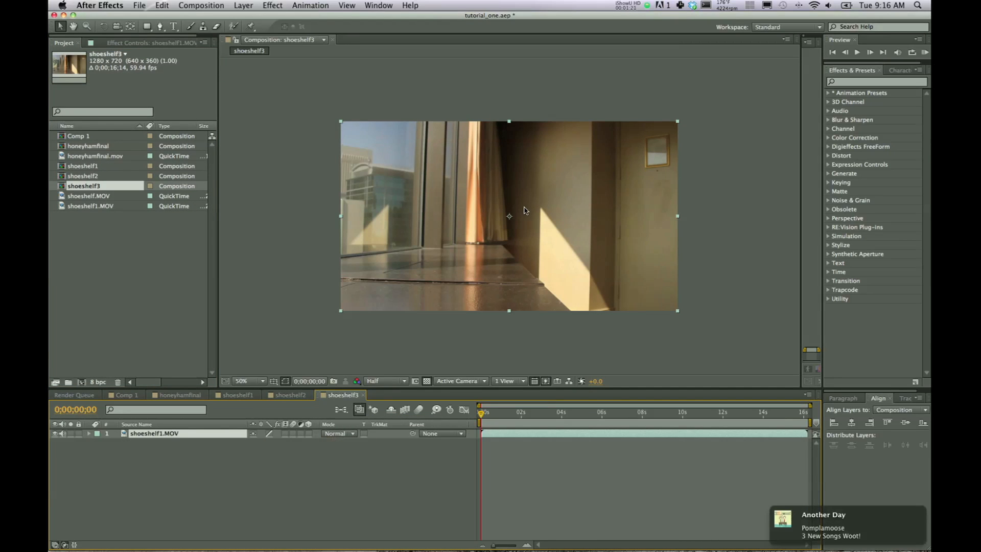
{"action": "mouse_move", "coordinate": [390, 186]}
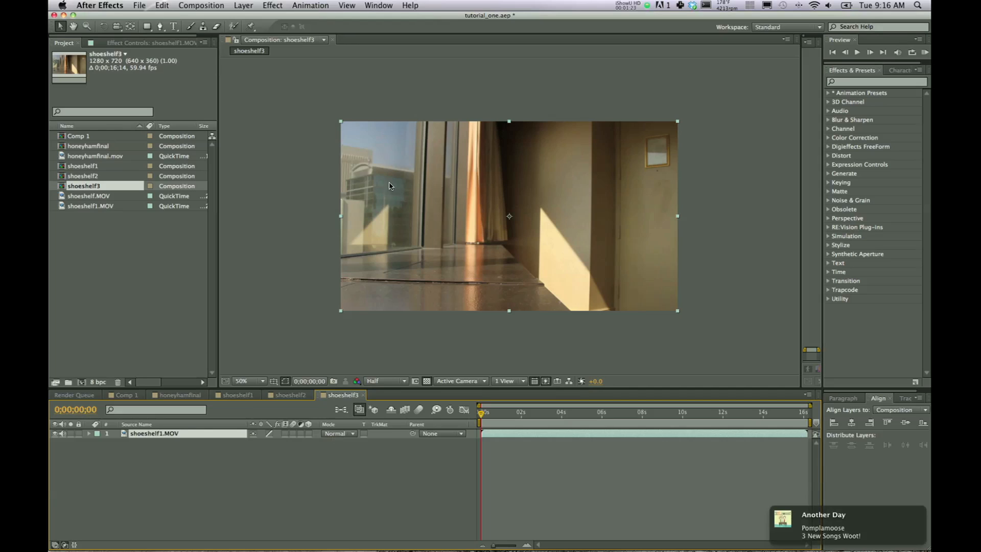
{"action": "mouse_move", "coordinate": [862, 88]}
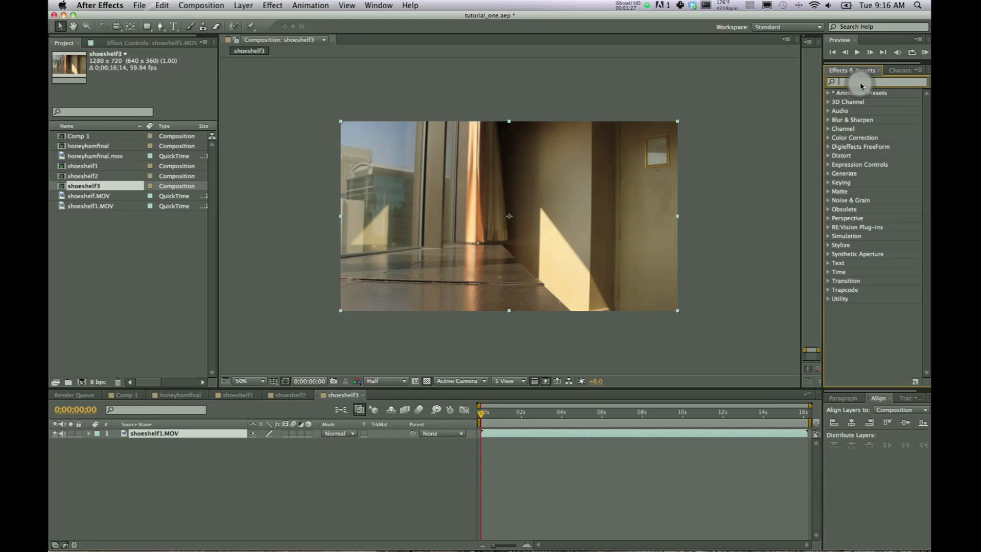
{"action": "type", "text": "slider"}
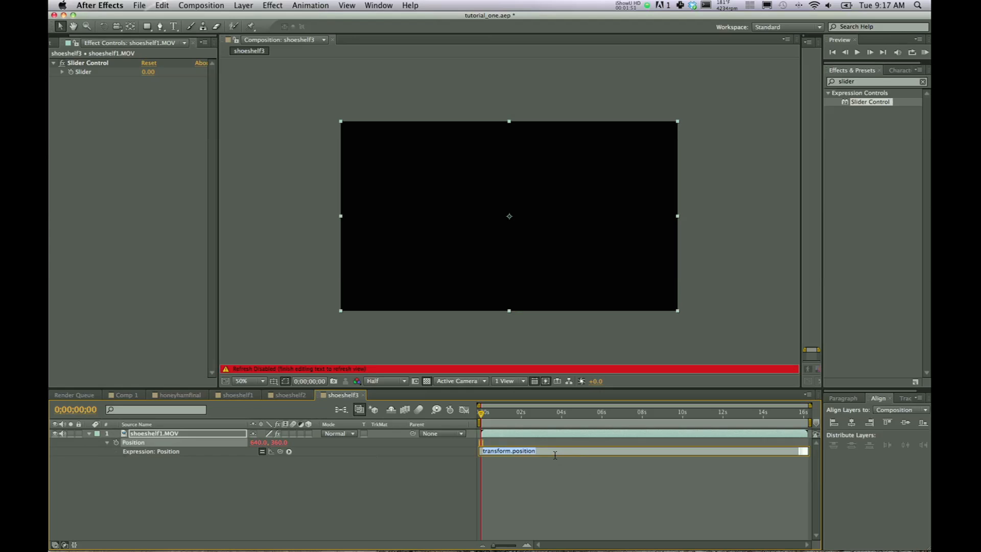
Enter wiggle(20, as the Position expression, giving frequency 20 with no amplitude yet.
{"action": "type", "text": "wiggle"}
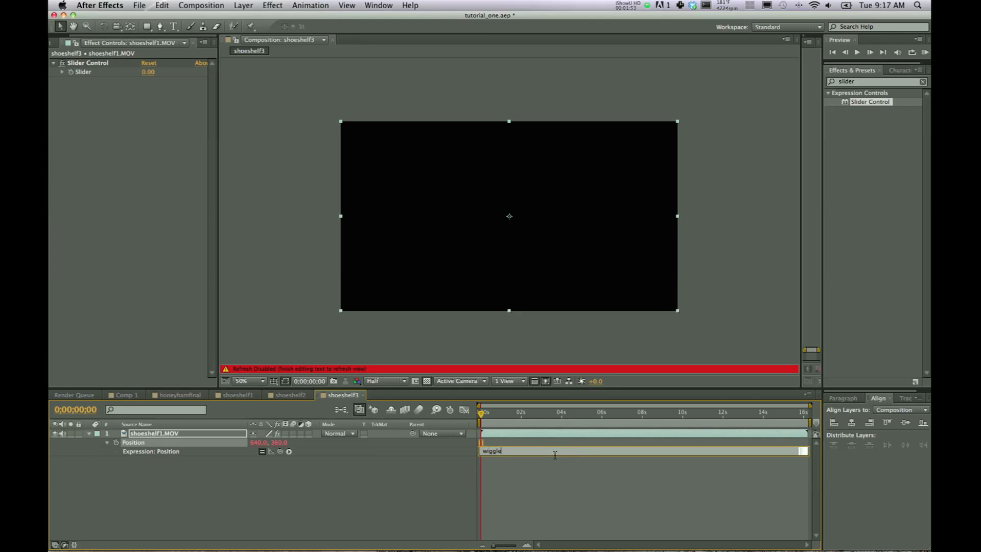
{"action": "type", "text": "("}
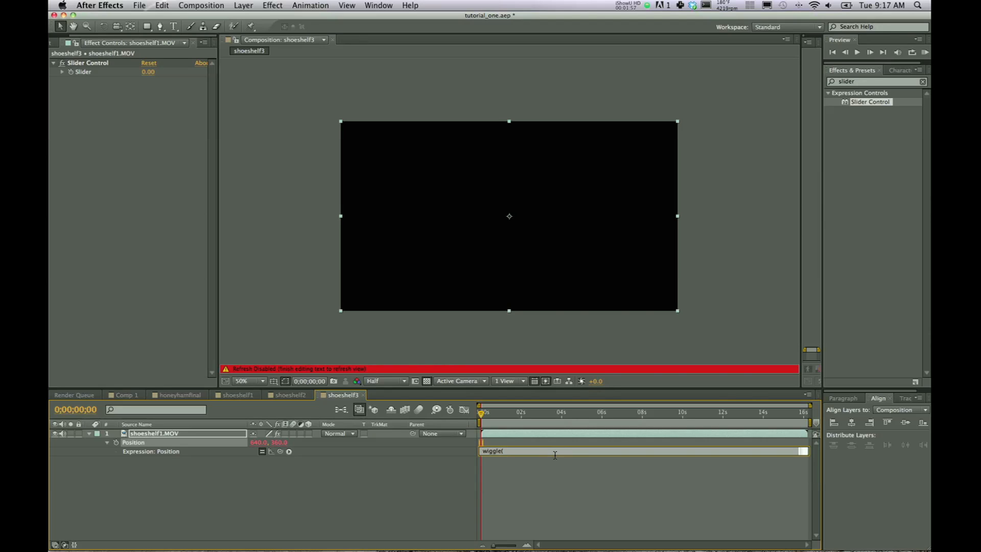
{"action": "type", "text": "2"}
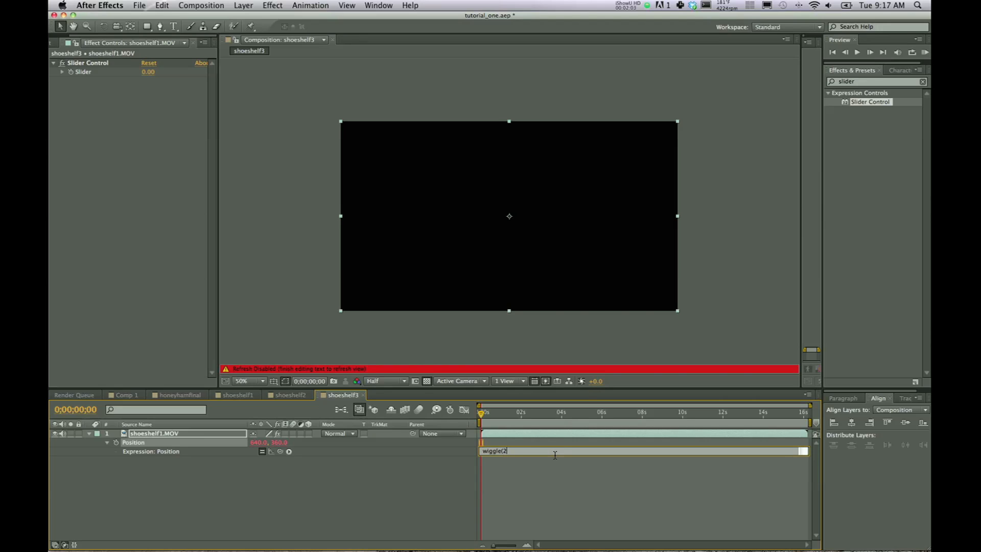
{"action": "type", "text": "0,"}
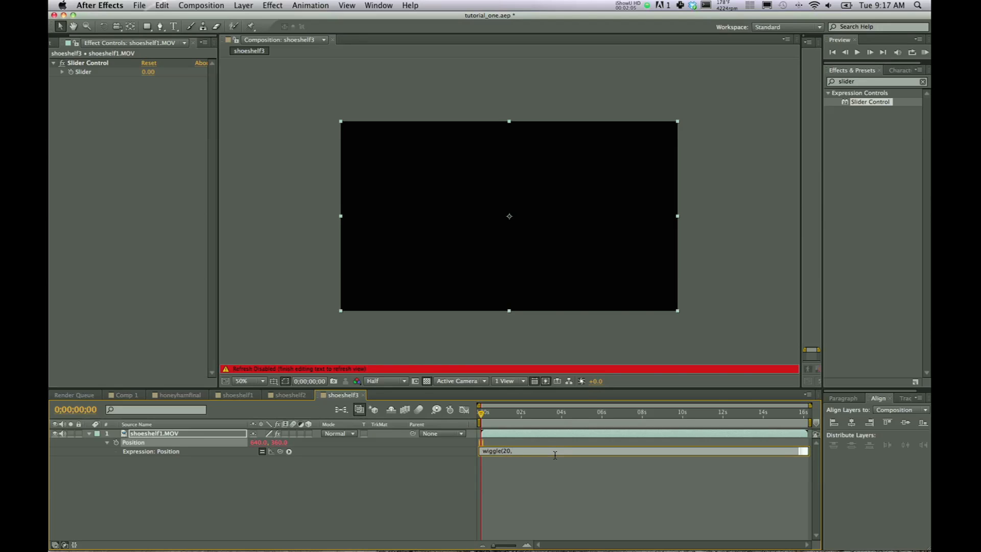
{"action": "type", "text": "20"}
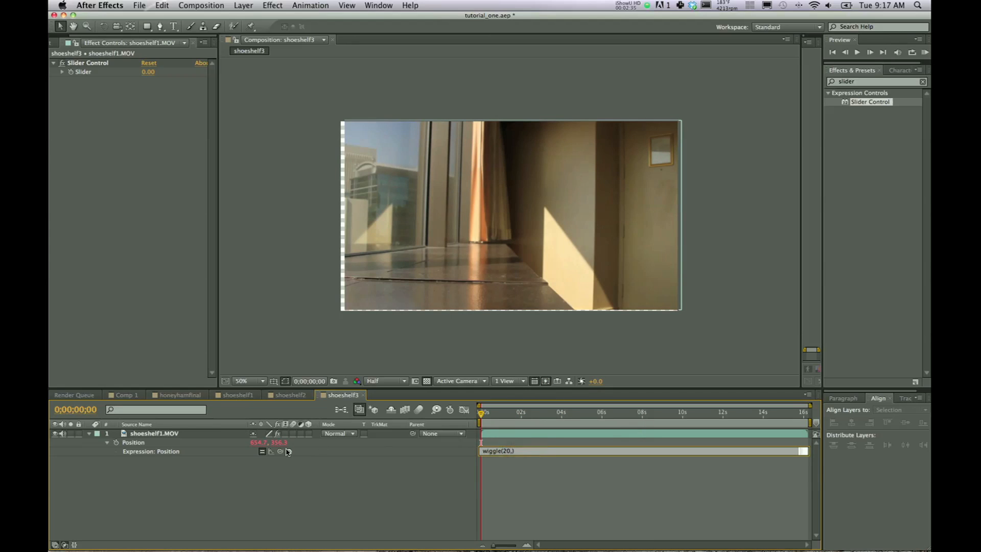
{"action": "mouse_move", "coordinate": [279, 451]}
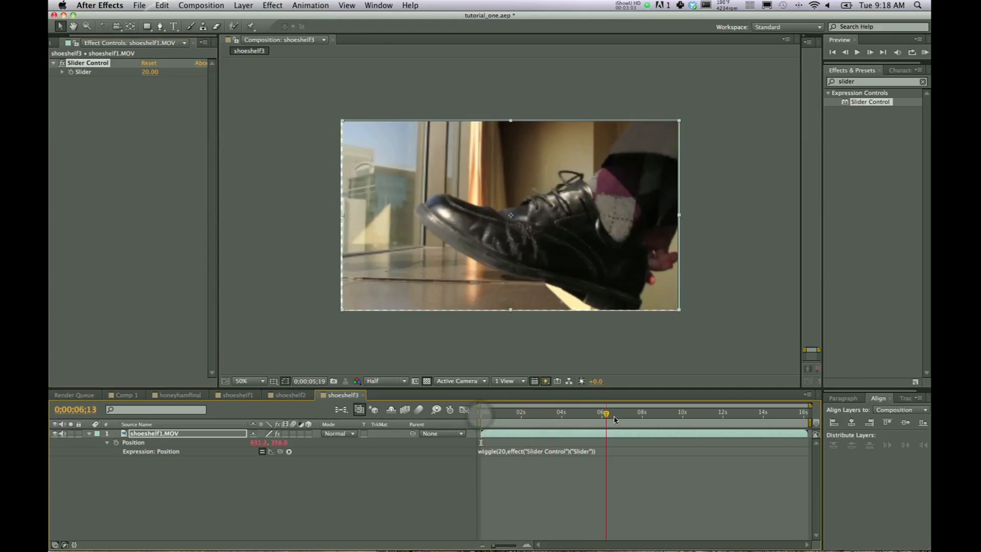
Move the time indicator to the foot landing at 0;00;03;34.
{"action": "left_click_drag", "start_coordinate": [605, 412], "coordinate": [699, 413]}
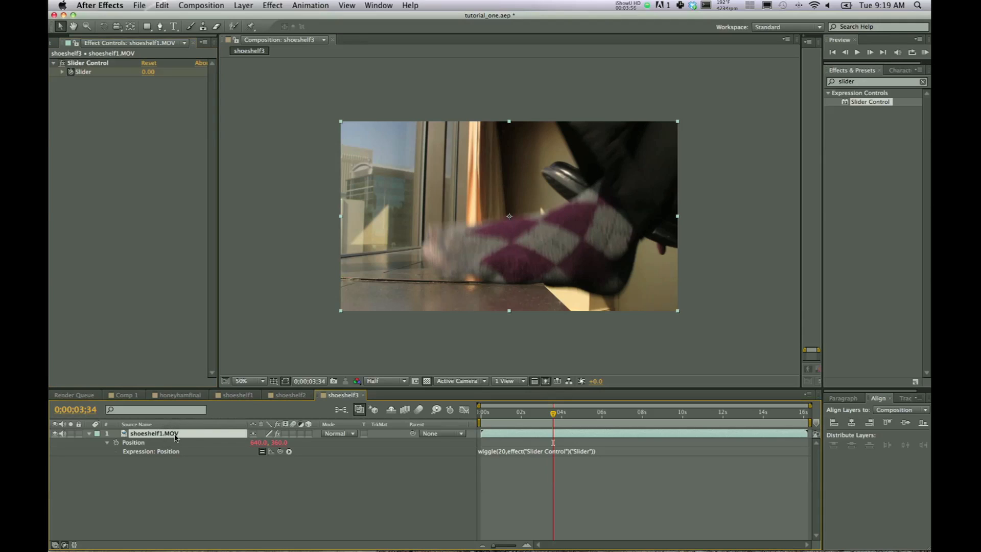
Keyframe Slider at 0 on 3;34 and 50 on 3;35.
{"action": "left_click", "coordinate": [90, 433]}
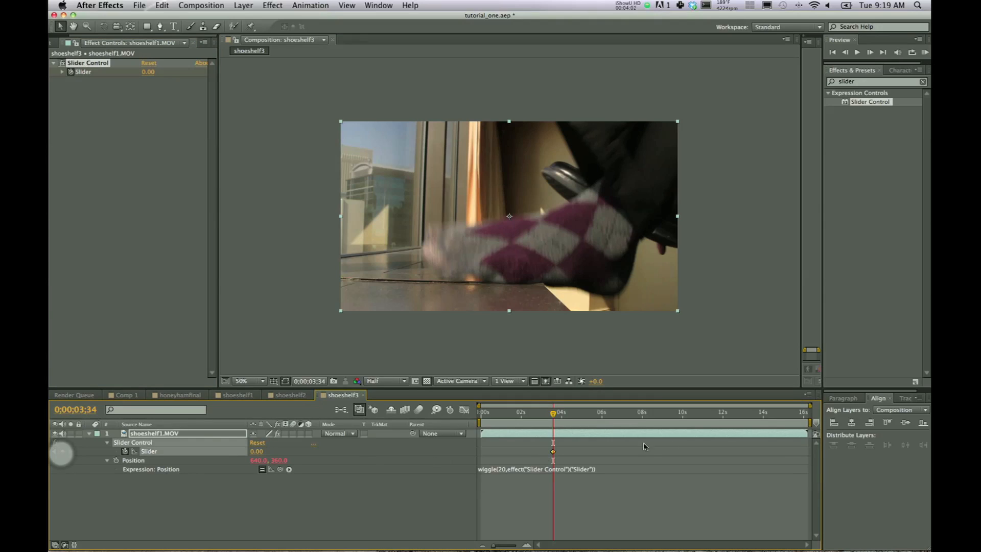
{"action": "mouse_move", "coordinate": [553, 416]}
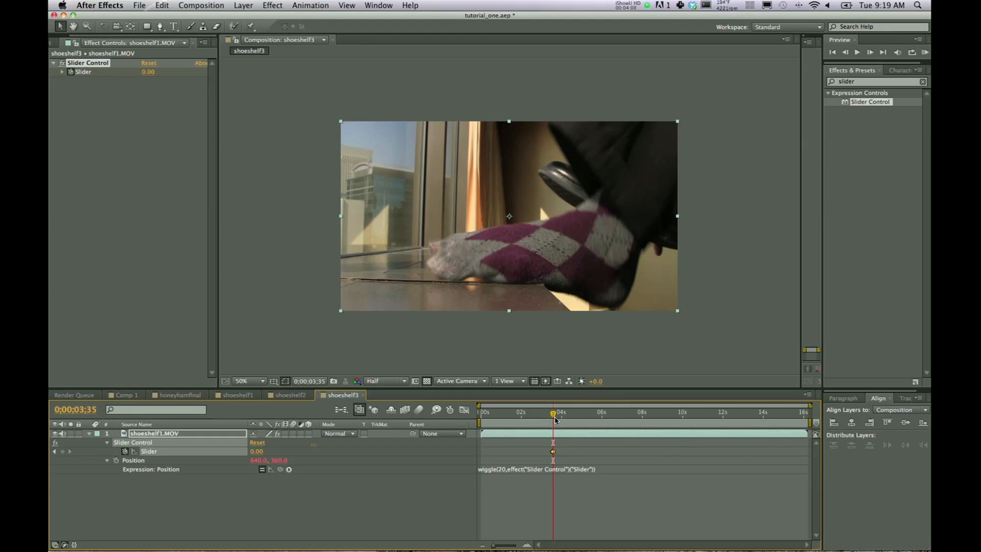
{"action": "mouse_move", "coordinate": [553, 416]}
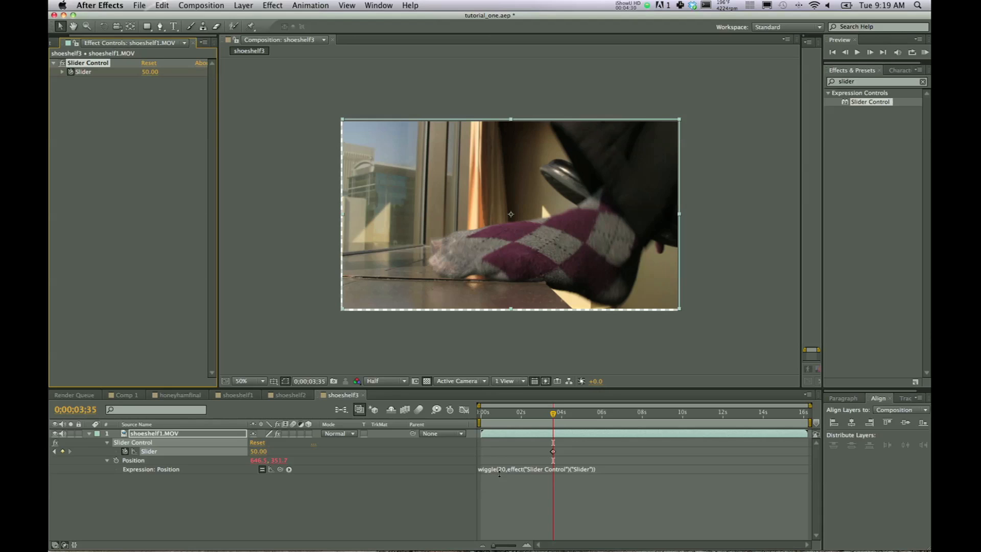
{"action": "left_click", "coordinate": [538, 468]}
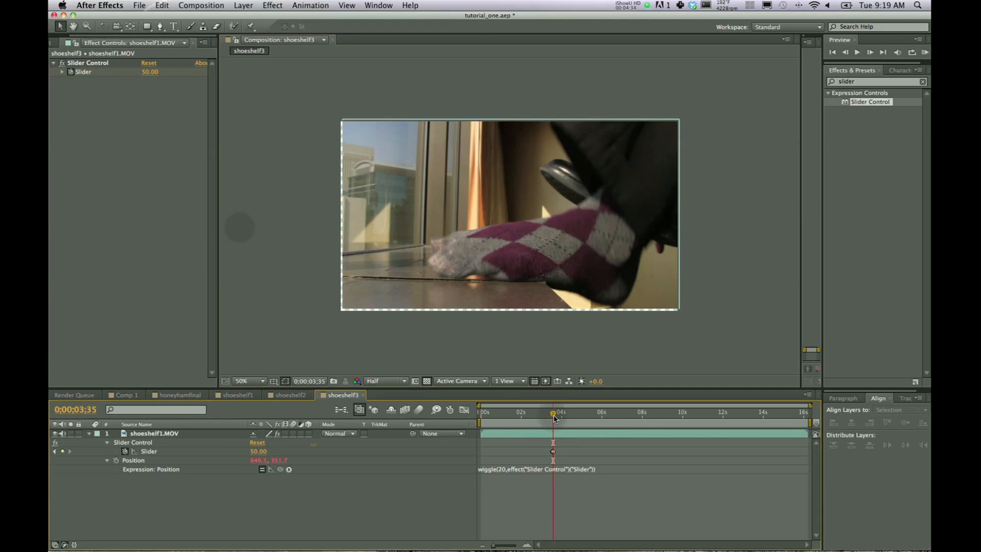
Add a Slider keyframe of 0 at 4;11, then scrub back to 3;35.
{"action": "left_click_drag", "start_coordinate": [553, 412], "coordinate": [564, 412]}
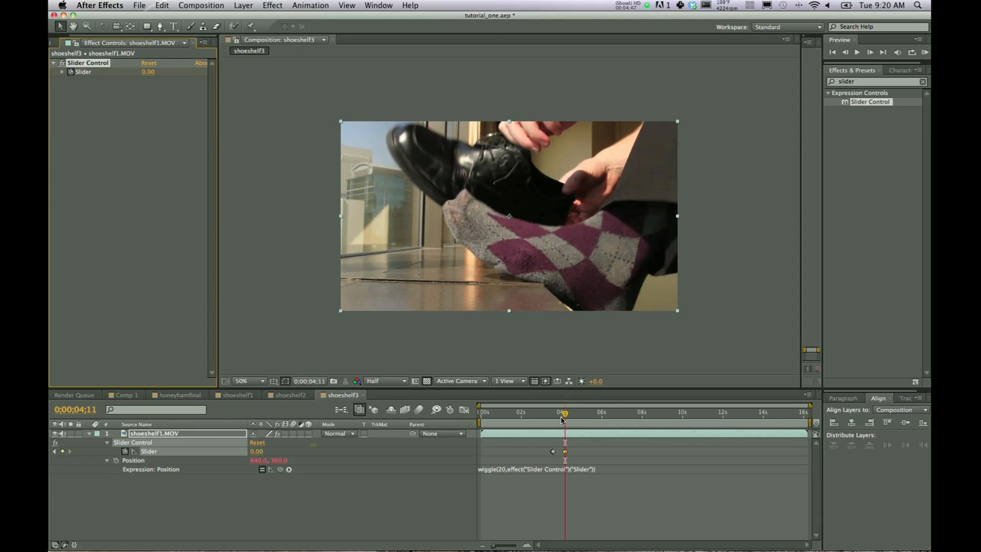
{"action": "left_click_drag", "start_coordinate": [565, 416], "coordinate": [597, 416]}
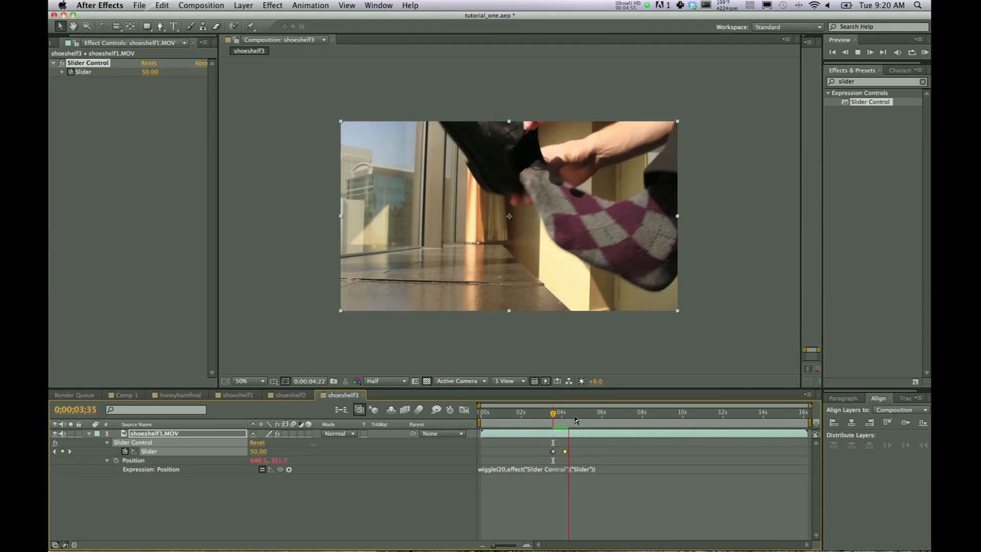
{"action": "left_click_drag", "start_coordinate": [566, 416], "coordinate": [549, 416]}
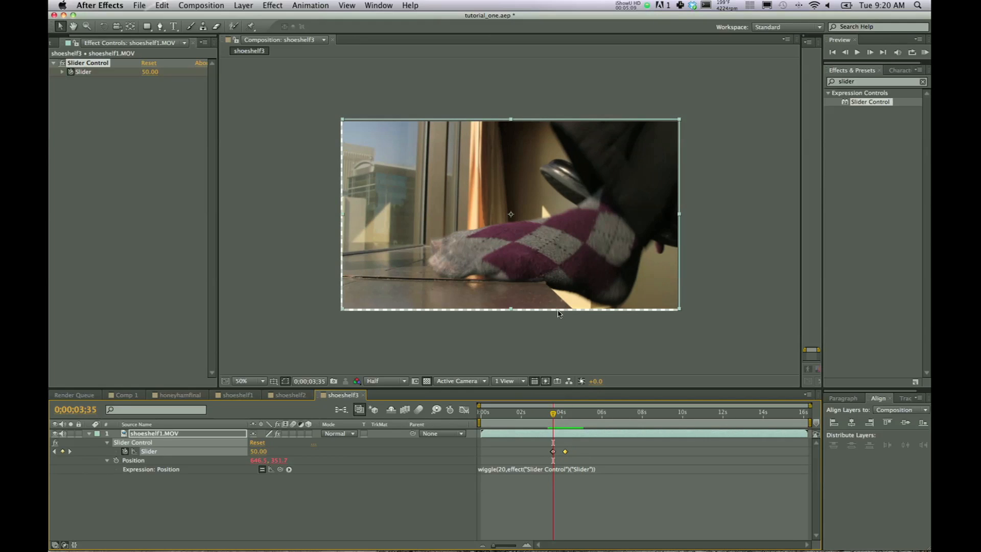
{"action": "mouse_move", "coordinate": [377, 366]}
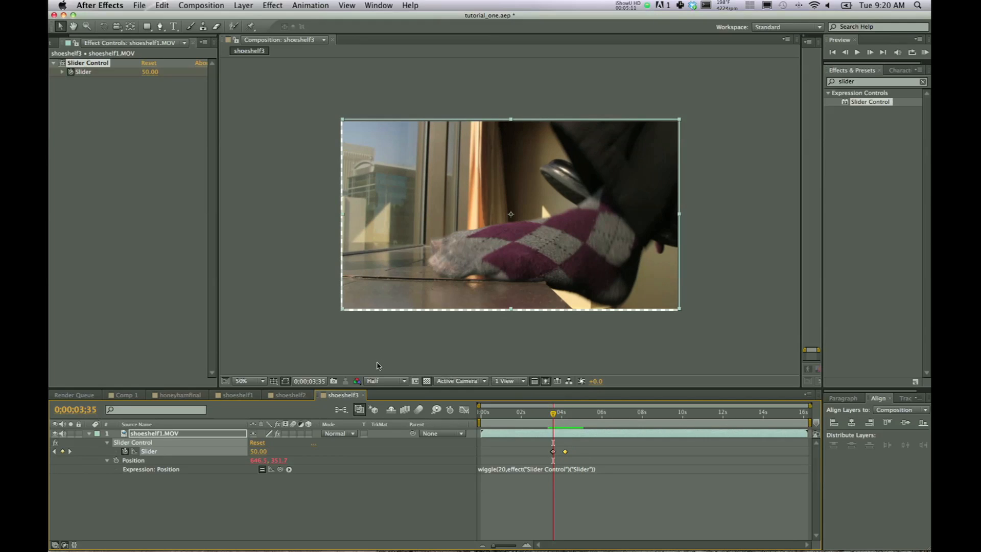
{"action": "mouse_move", "coordinate": [383, 342]}
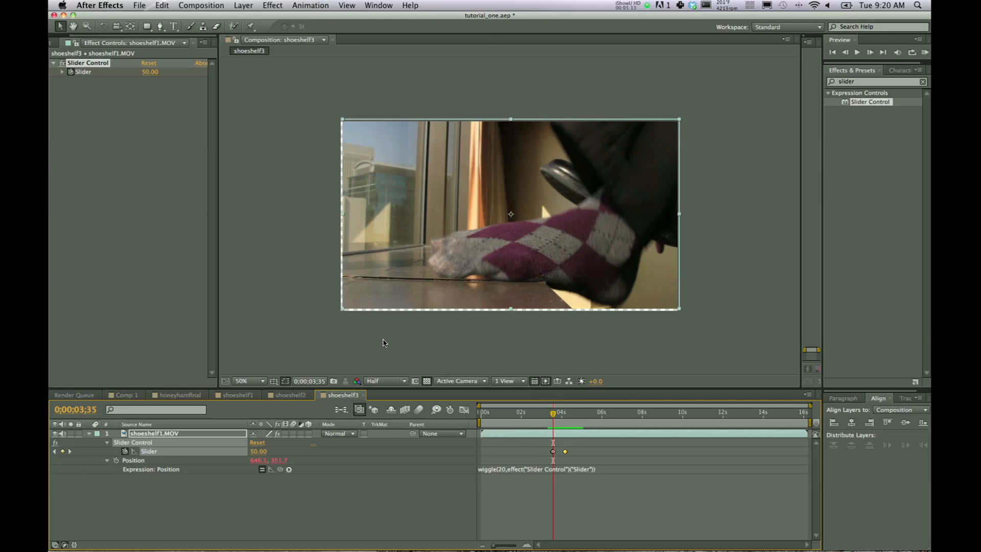
{"action": "mouse_move", "coordinate": [401, 317]}
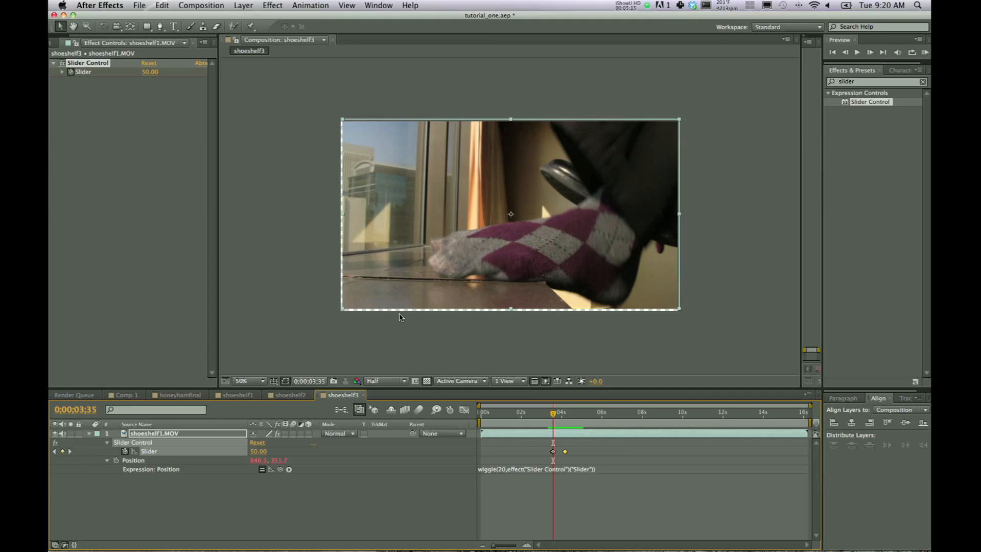
{"action": "mouse_move", "coordinate": [396, 313]}
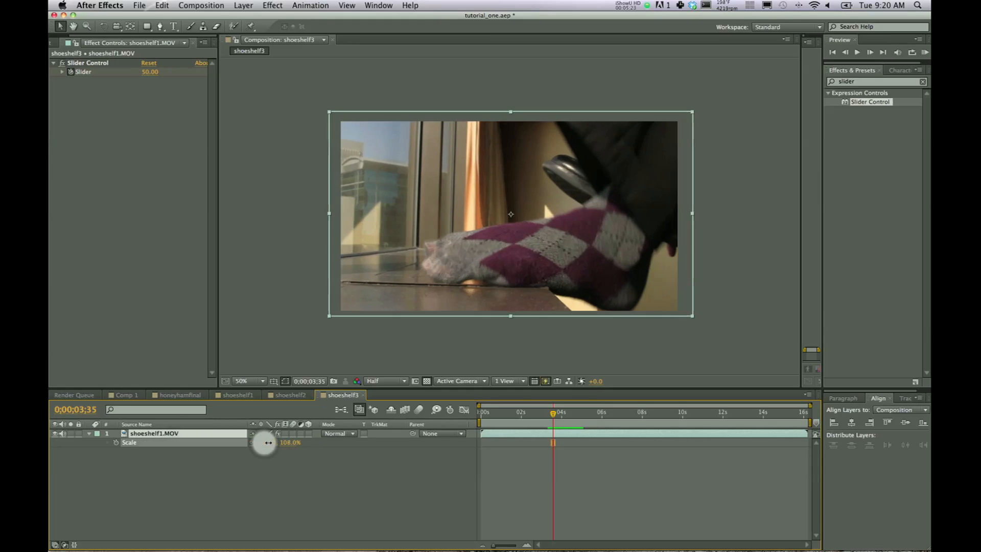
Set shoeshelf1.MOV Scale to 110% and scrub nearby frames to check the edges.
{"action": "left_click_drag", "start_coordinate": [289, 442], "coordinate": [294, 443]}
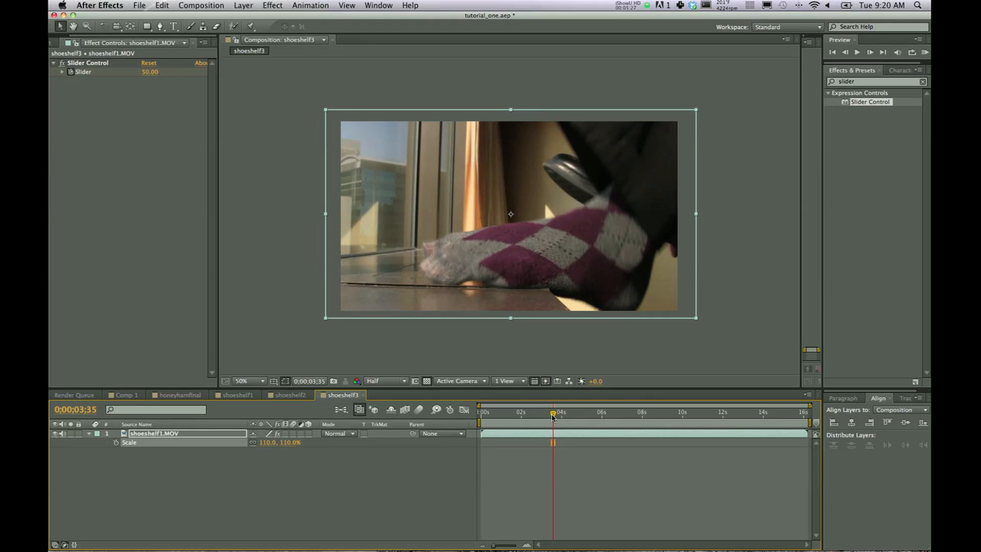
{"action": "mouse_move", "coordinate": [553, 415]}
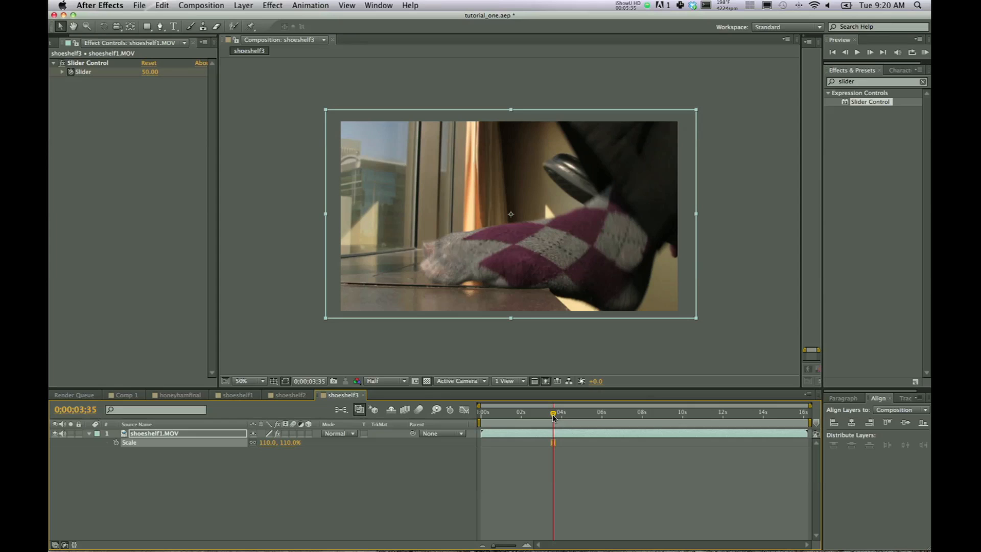
{"action": "left_click_drag", "start_coordinate": [553, 414], "coordinate": [542, 414]}
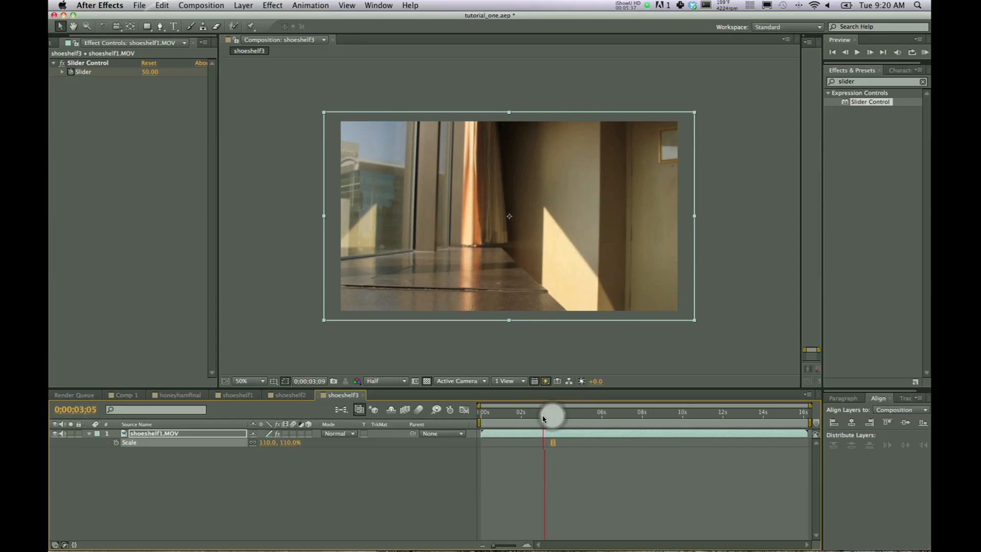
{"action": "left_click_drag", "start_coordinate": [544, 416], "coordinate": [560, 416]}
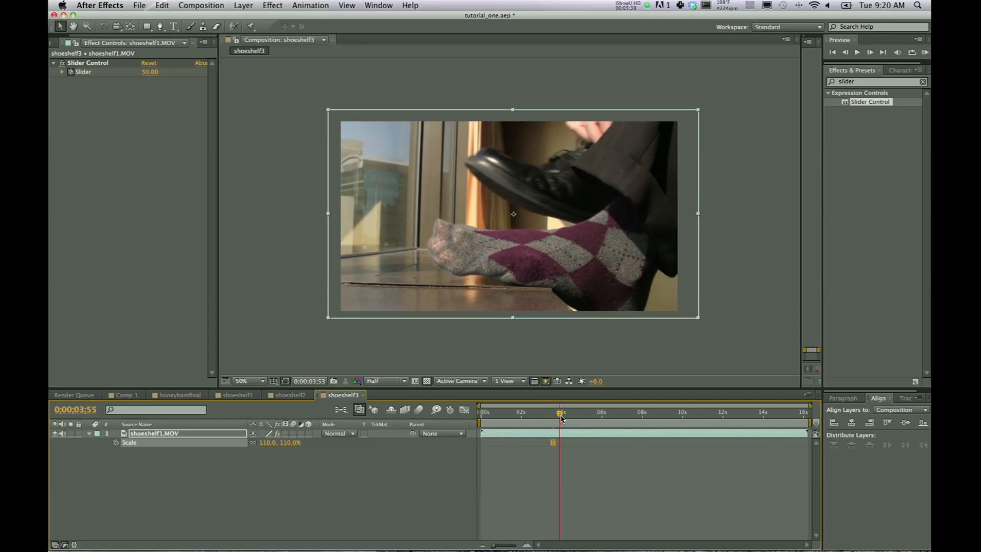
{"action": "left_click_drag", "start_coordinate": [560, 412], "coordinate": [580, 412]}
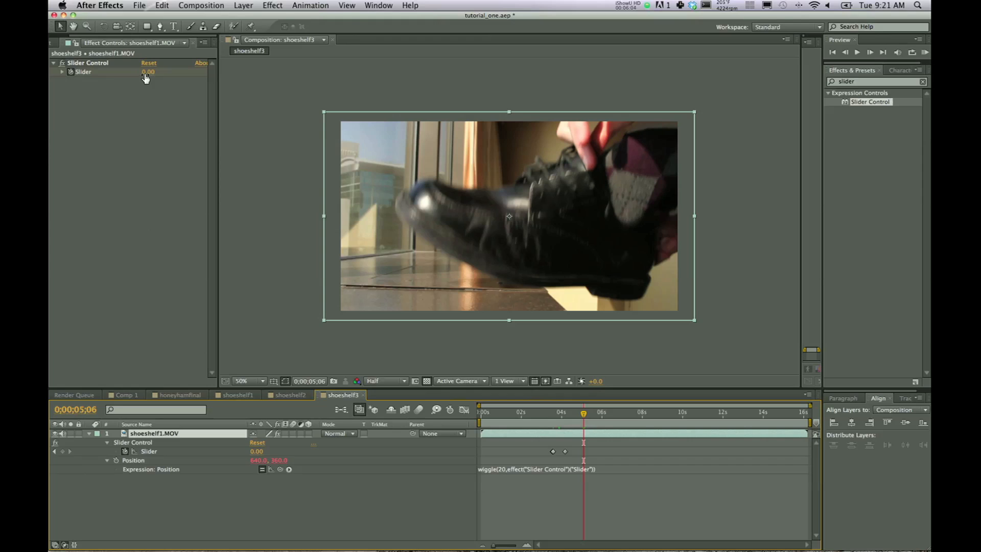
{"action": "mouse_move", "coordinate": [63, 454]}
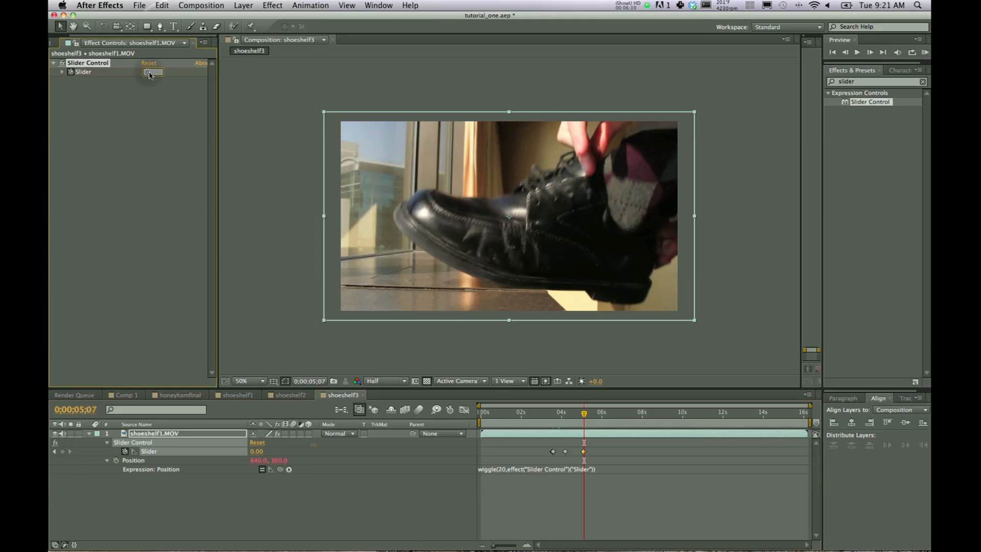
Keyframe Slider to 100 at 5;07, then move to a later frame.
{"action": "type", "text": "100.00"}
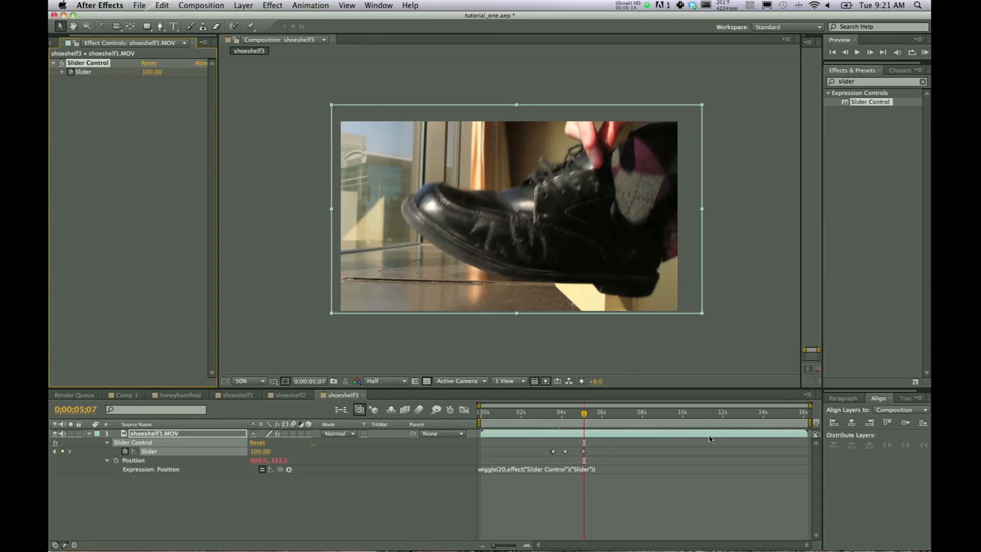
{"action": "left_click_drag", "start_coordinate": [584, 415], "coordinate": [599, 416]}
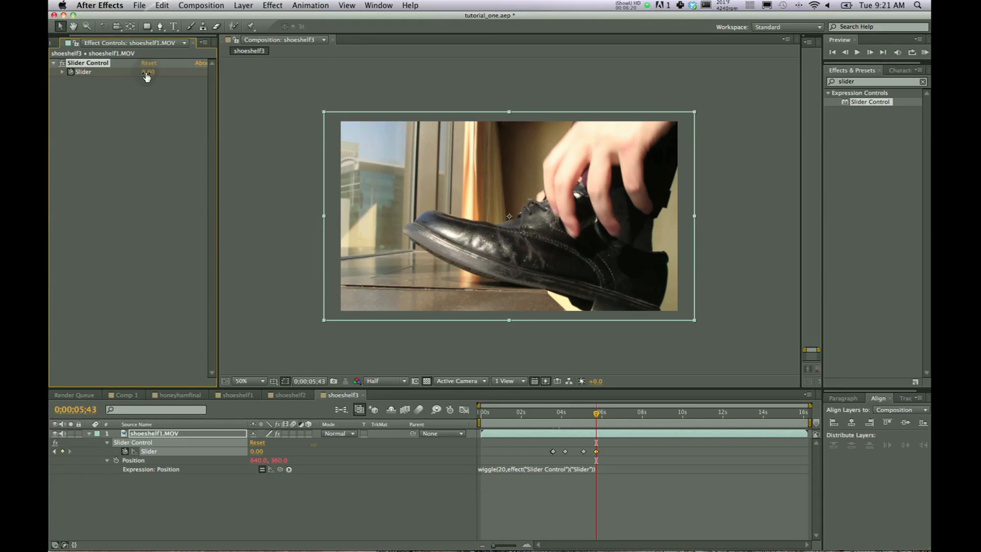
Set Slider to 0 at 5;43, lower the 5;07 peak to 50, and scrub for transparency.
{"action": "left_click_drag", "start_coordinate": [597, 419], "coordinate": [586, 418]}
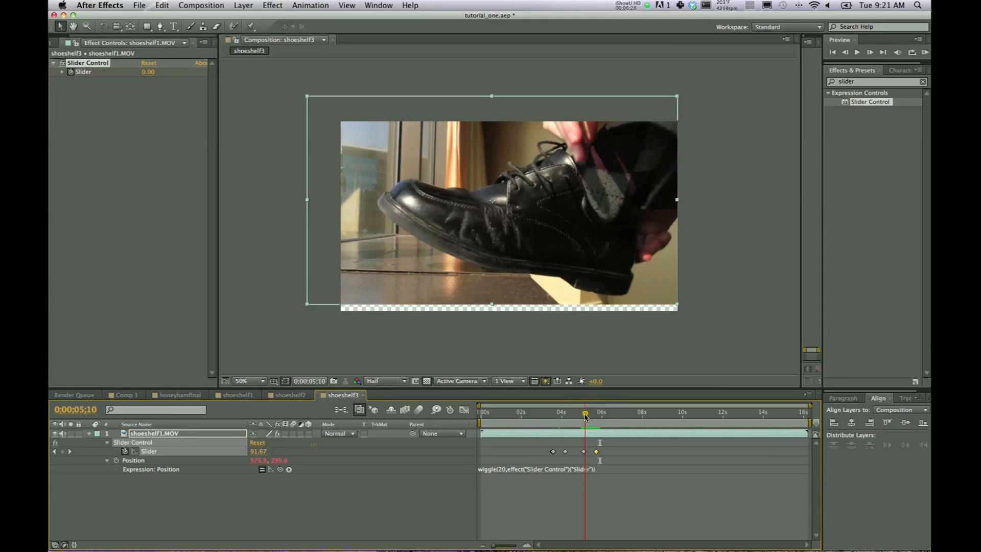
{"action": "mouse_move", "coordinate": [585, 414]}
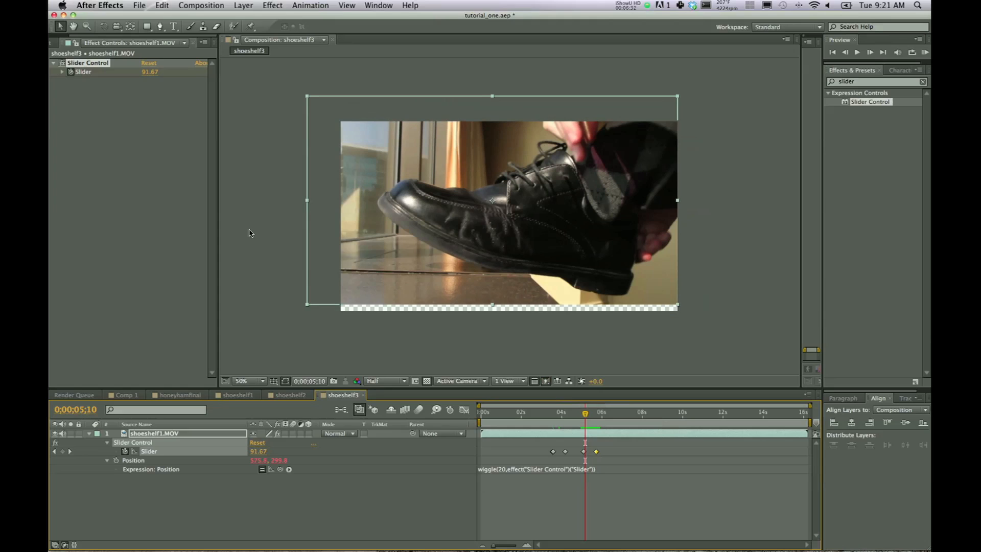
{"action": "left_click_drag", "start_coordinate": [585, 418], "coordinate": [582, 418]}
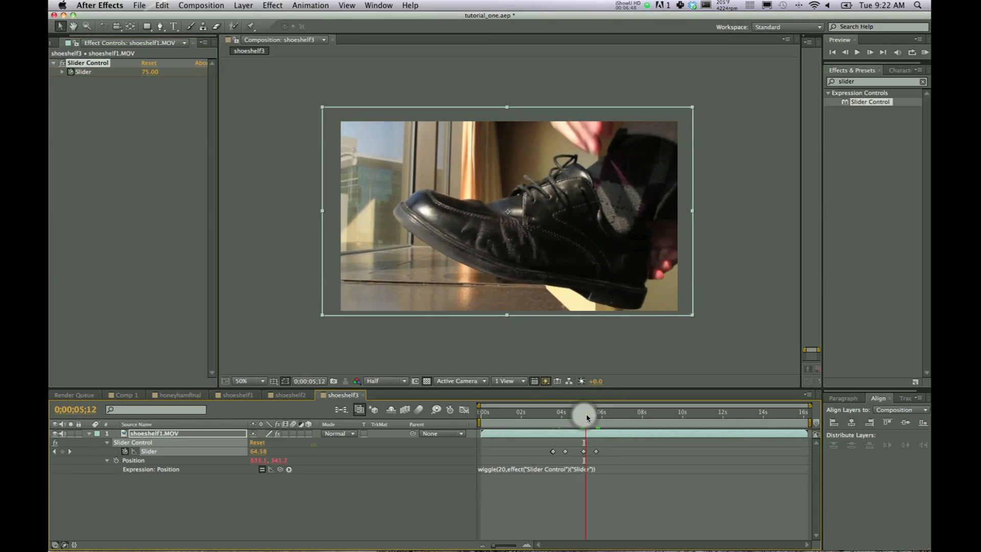
{"action": "left_click_drag", "start_coordinate": [587, 416], "coordinate": [583, 416]}
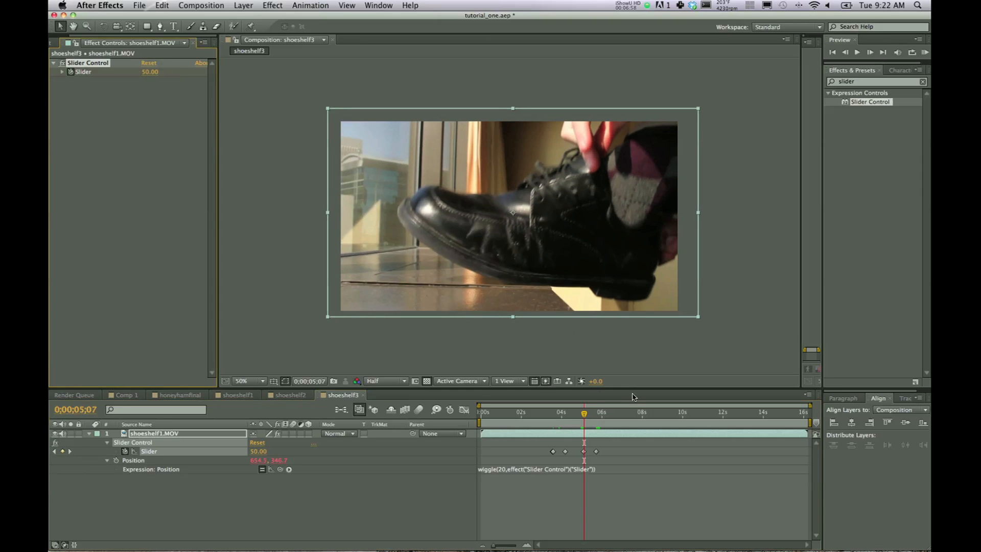
{"action": "left_click_drag", "start_coordinate": [583, 411], "coordinate": [593, 412]}
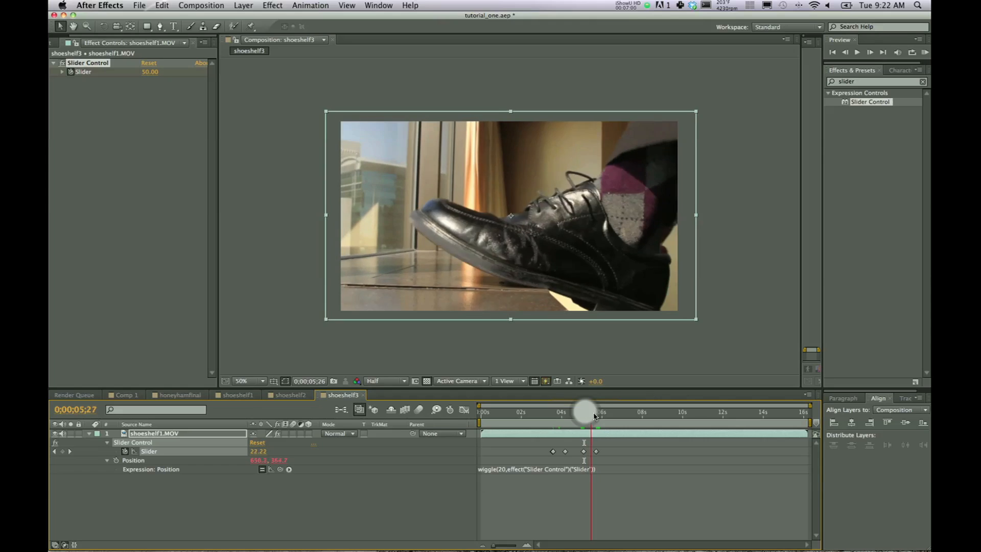
{"action": "left_click_drag", "start_coordinate": [585, 412], "coordinate": [610, 411]}
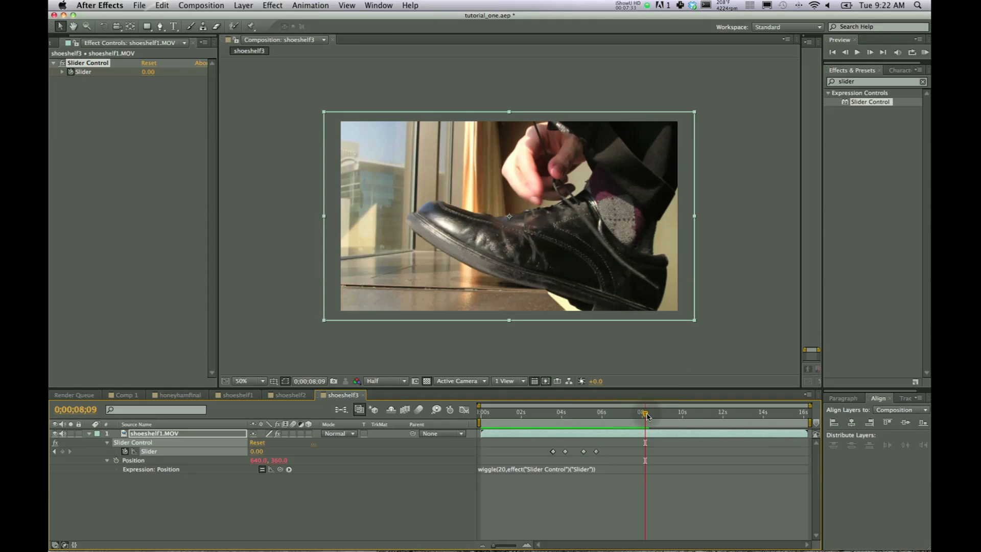
End the work area around 6;27 and run a RAM Preview of shoeshelf3.
{"action": "left_click_drag", "start_coordinate": [646, 412], "coordinate": [612, 412]}
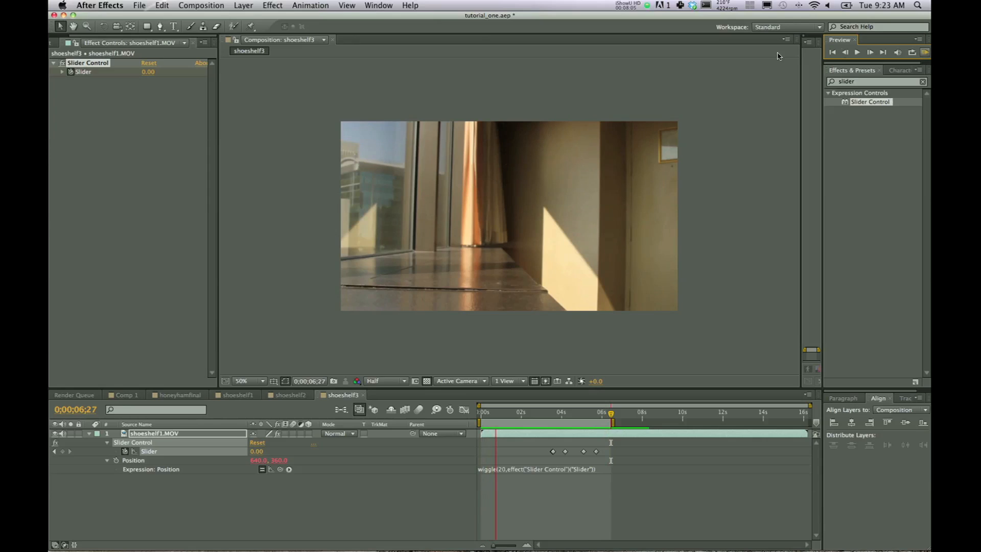
{"action": "left_click", "coordinate": [520, 411]}
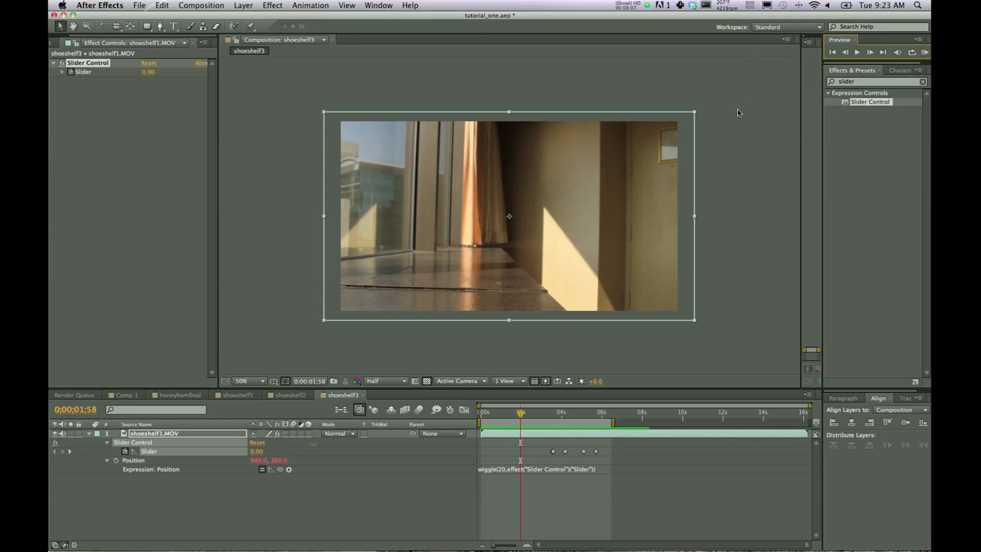
{"action": "mouse_move", "coordinate": [738, 159]}
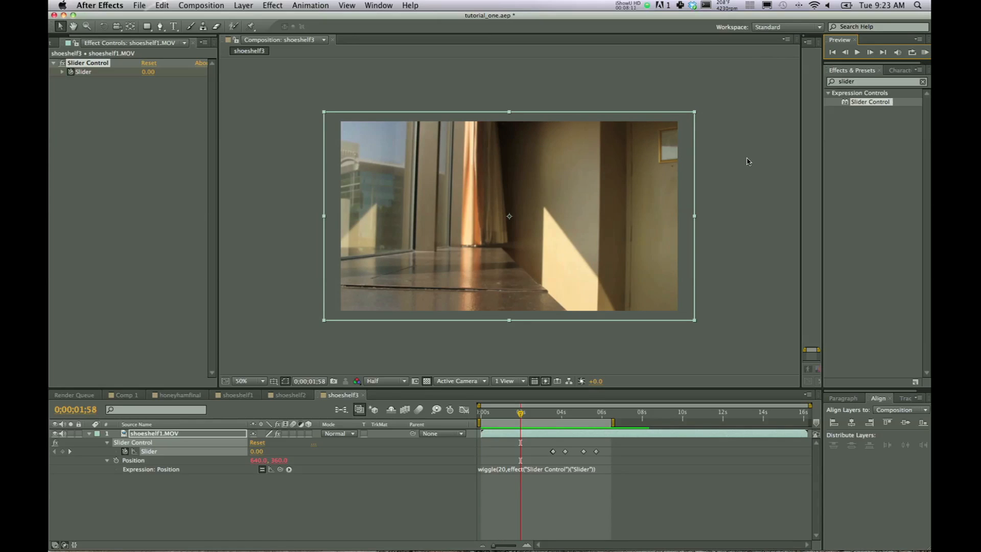
{"action": "mouse_move", "coordinate": [749, 183]}
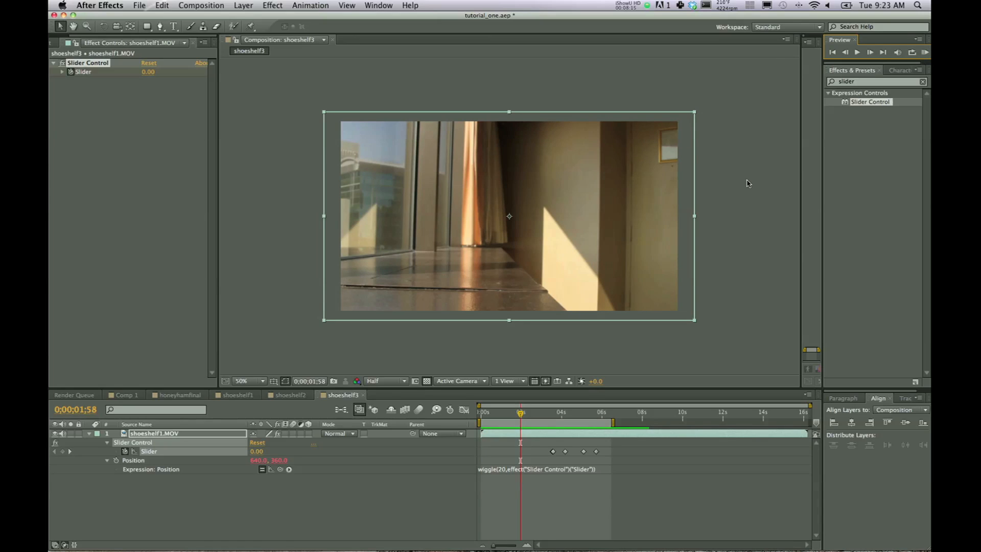
{"action": "mouse_move", "coordinate": [743, 194]}
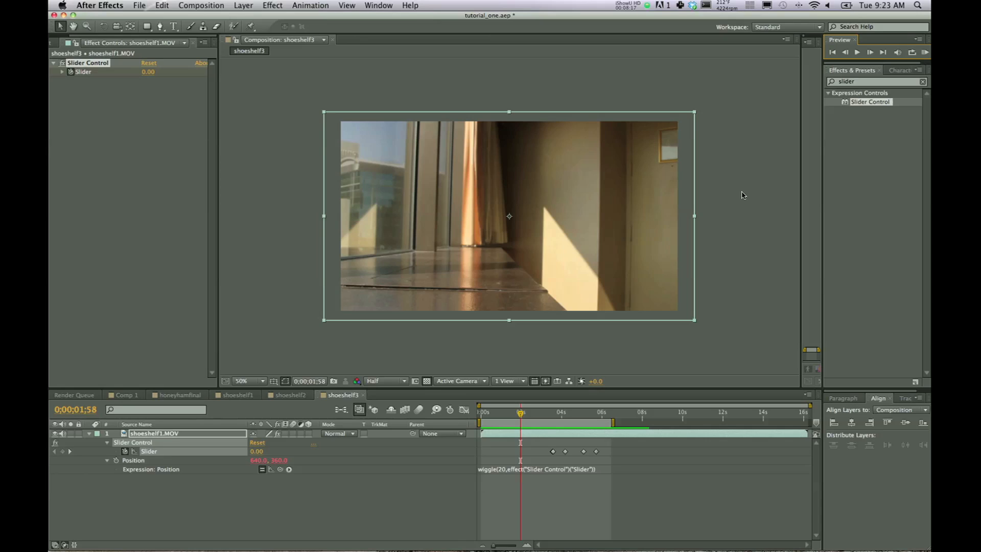